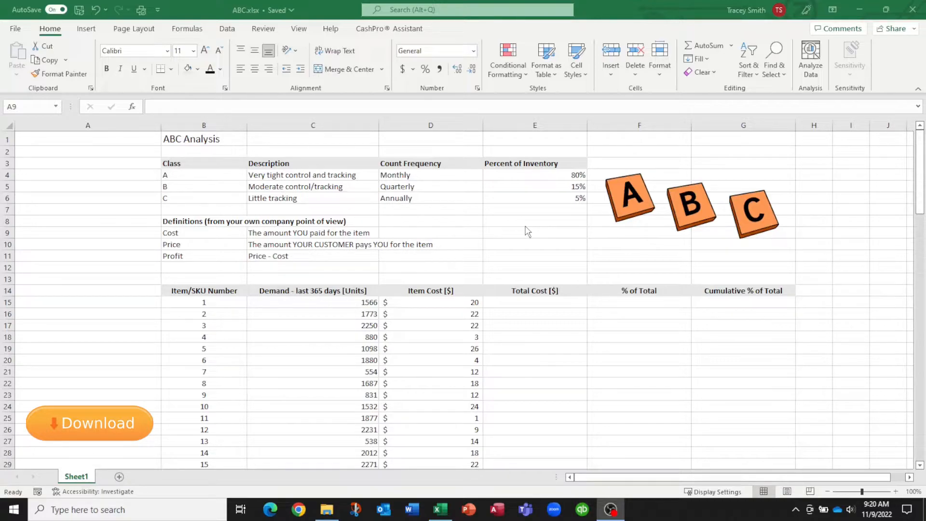
{"action": "mouse_move", "coordinate": [217, 239]}
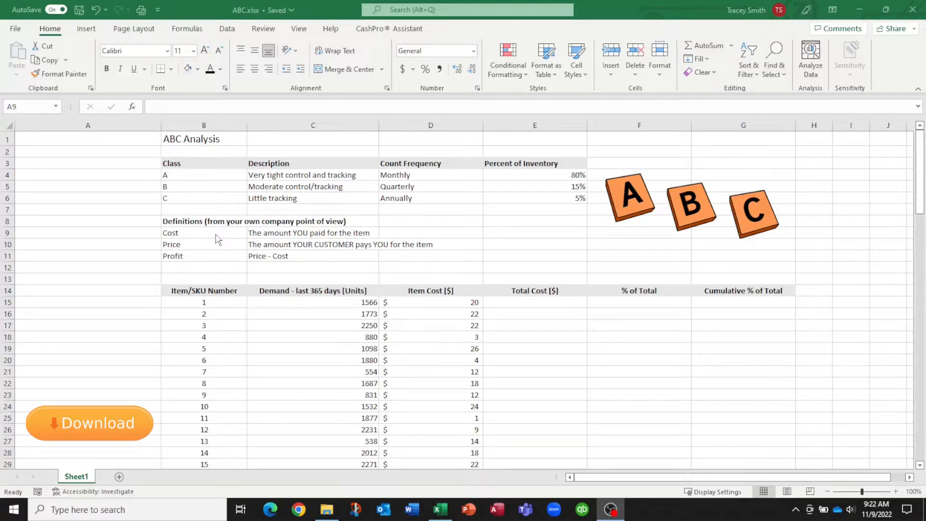
- Compute the first item's total cost in E15 as demand times unit cost (=C15*D15)
{"action": "left_click", "coordinate": [204, 302]}
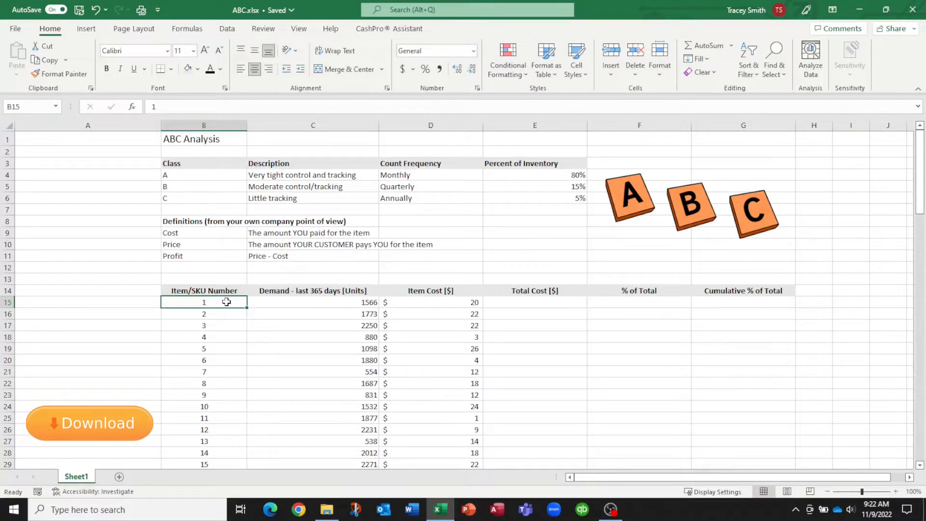
{"action": "left_click", "coordinate": [313, 302]}
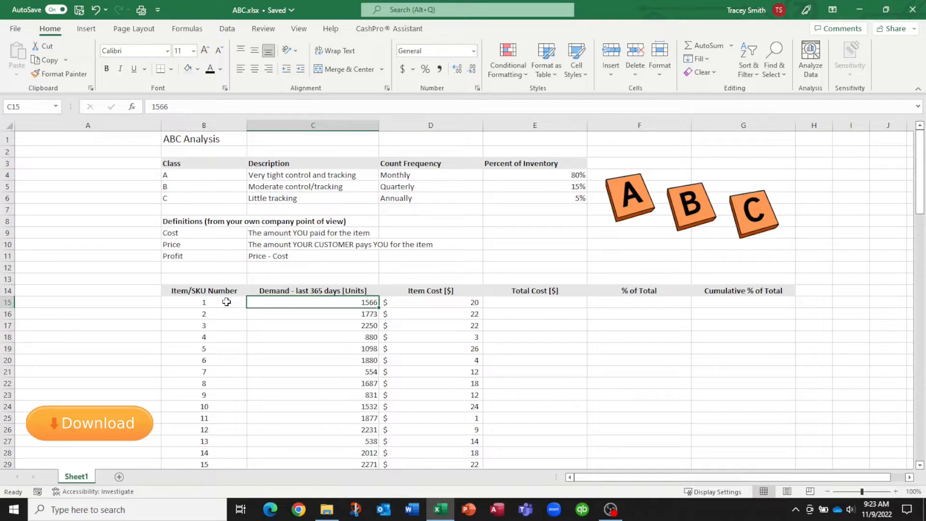
{"action": "left_click", "coordinate": [430, 302]}
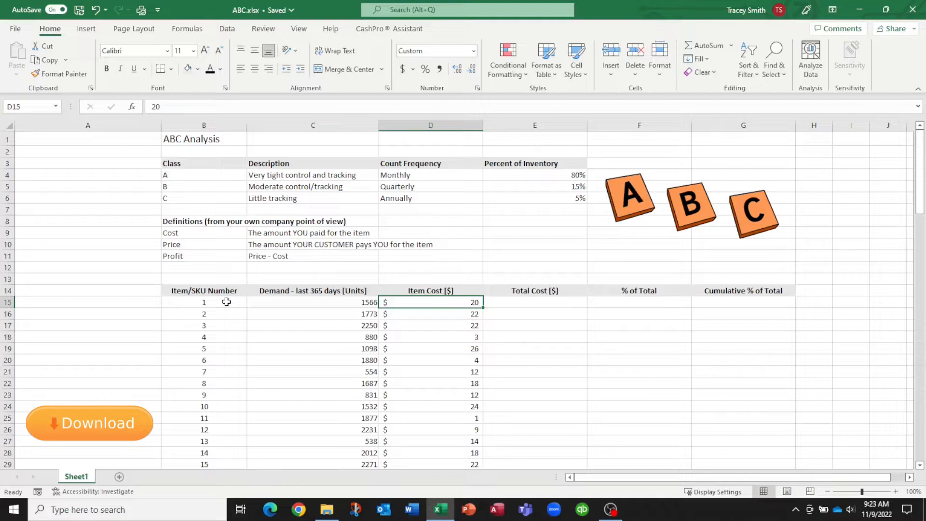
{"action": "left_click", "coordinate": [534, 302]}
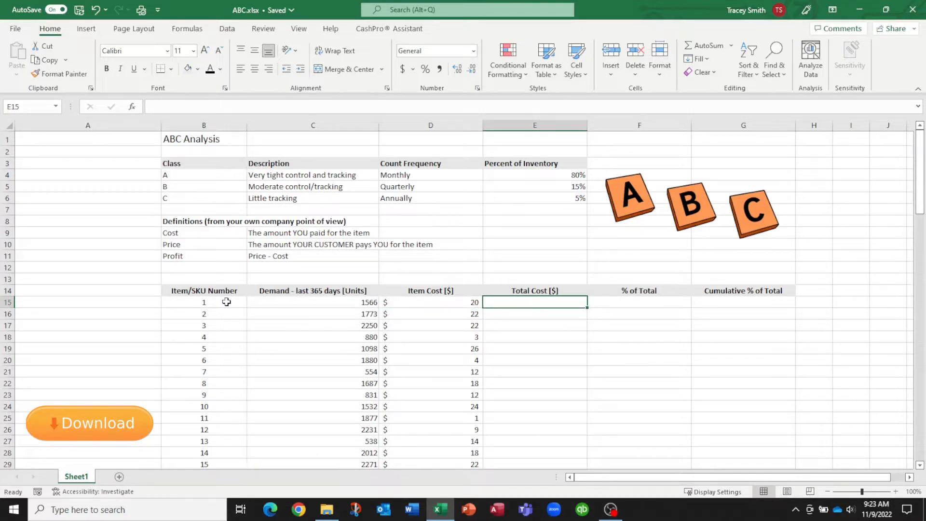
{"action": "type", "text": "="}
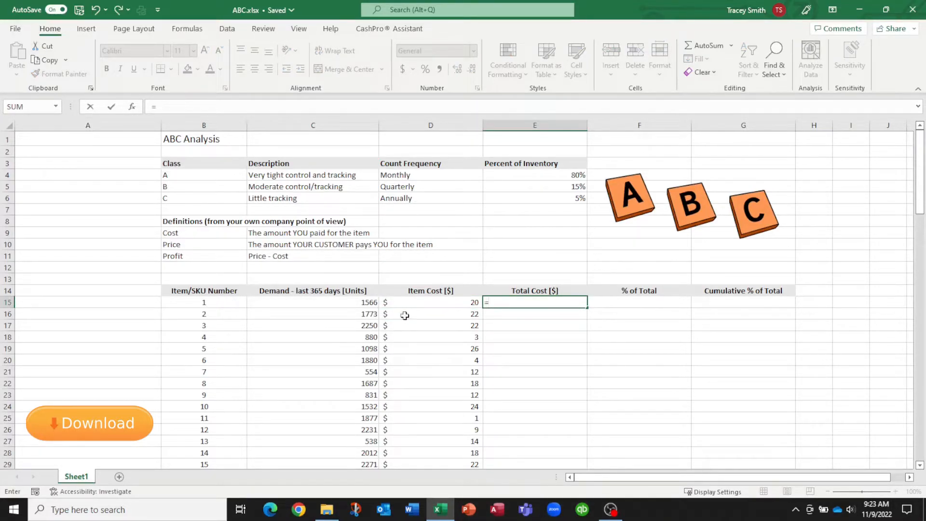
{"action": "left_click", "coordinate": [414, 302]}
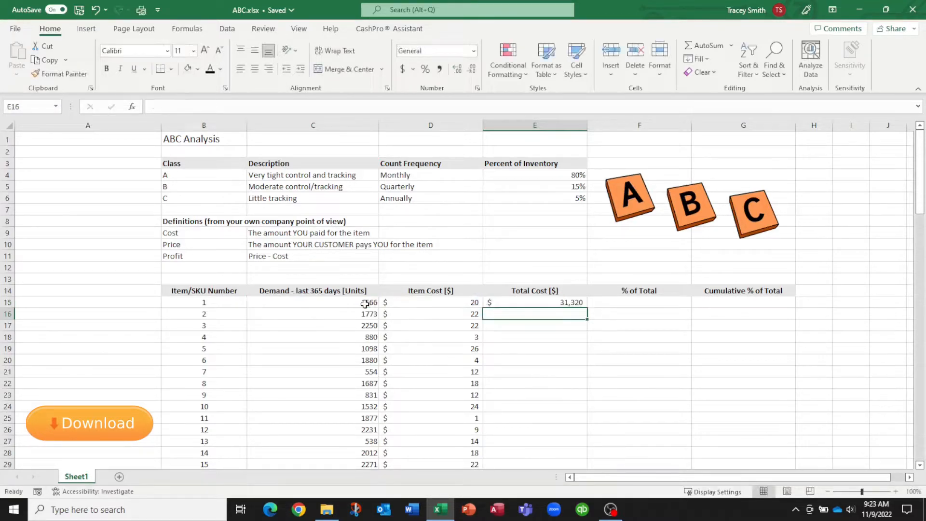
{"action": "left_click", "coordinate": [534, 302]}
{"action": "type", "text": "="}
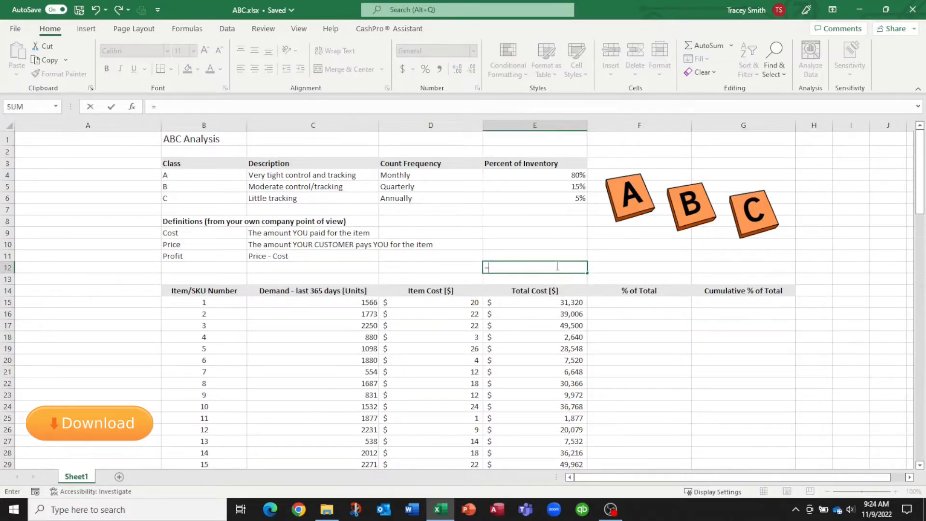
- Sum the Total Cost column into E12 and label it 'Total Cost -->' in D12
{"action": "type", "text": "sum("}
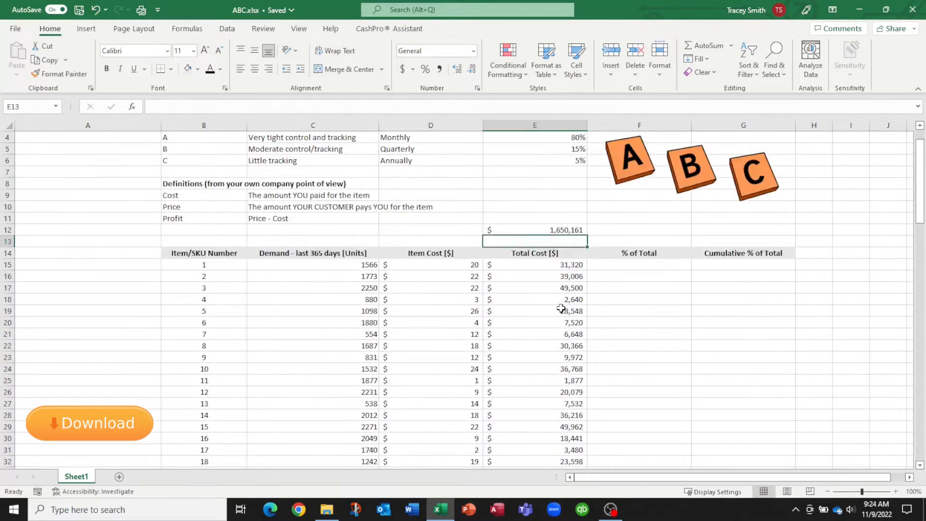
{"action": "left_click", "coordinate": [430, 230]}
{"action": "type", "text": "Total Cost -->"}
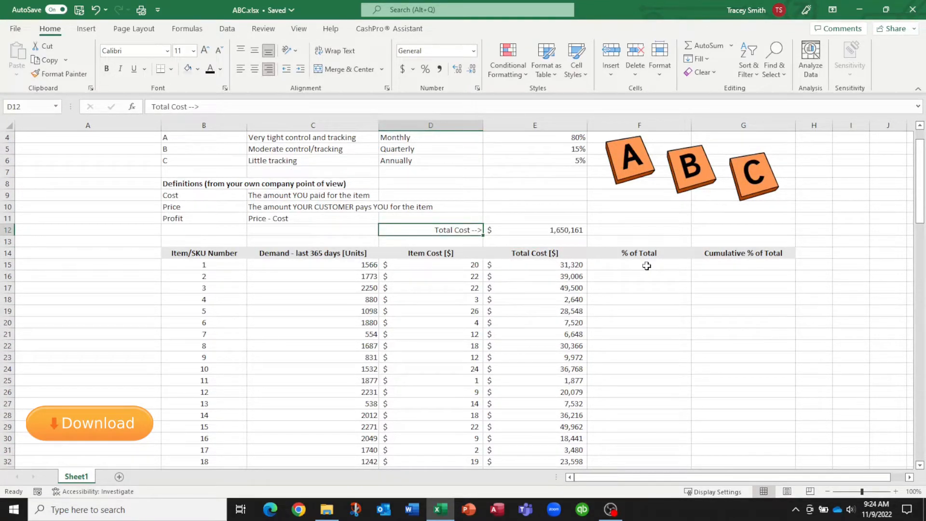
- Enter =E15/$E$12 in F15 as a one-decimal percentage and fill it down the column
{"action": "left_click", "coordinate": [639, 264]}
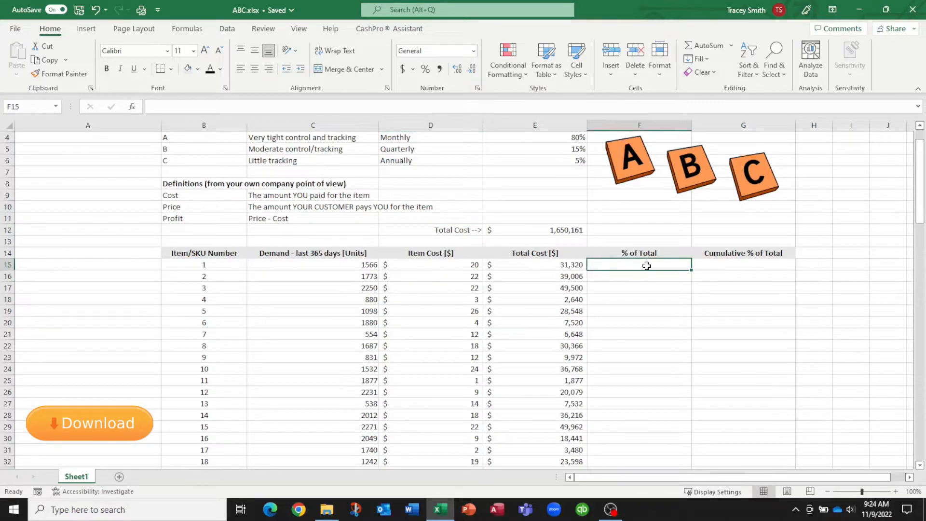
{"action": "type", "text": "="}
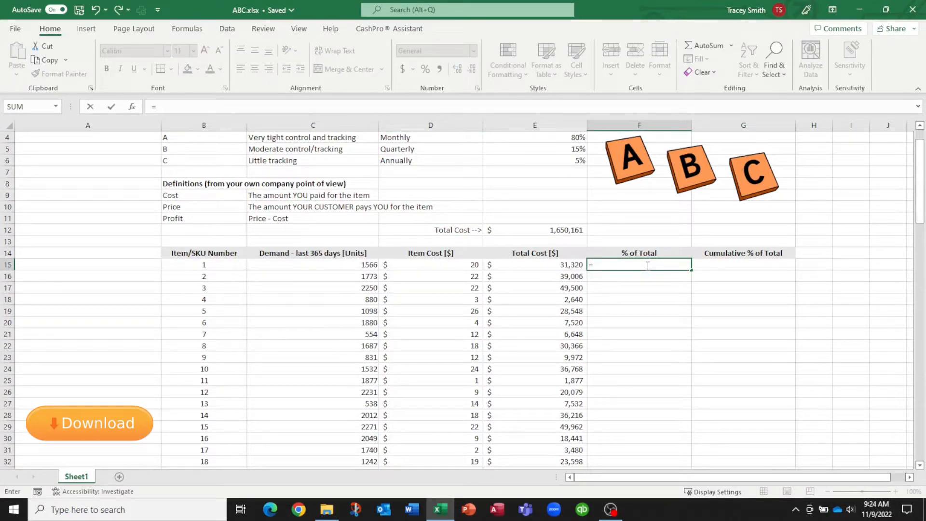
{"action": "left_click", "coordinate": [534, 264]}
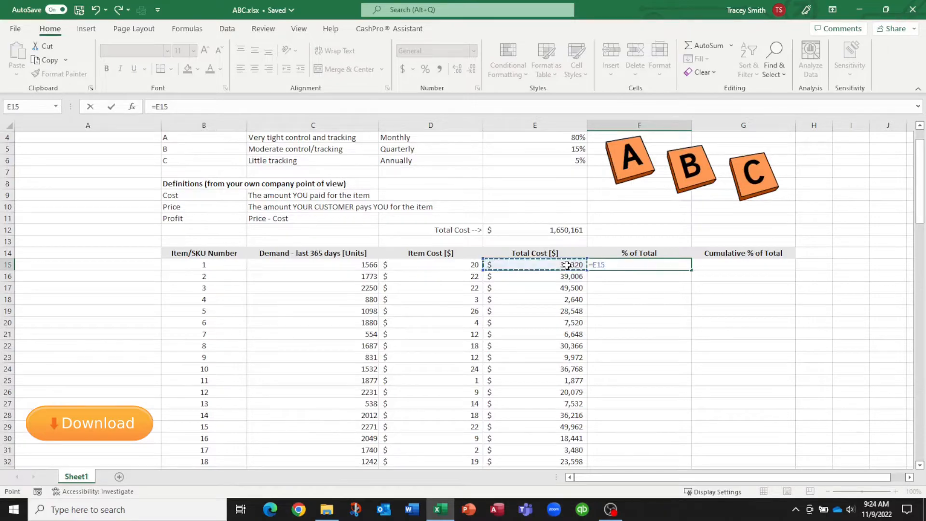
{"action": "type", "text": "/"}
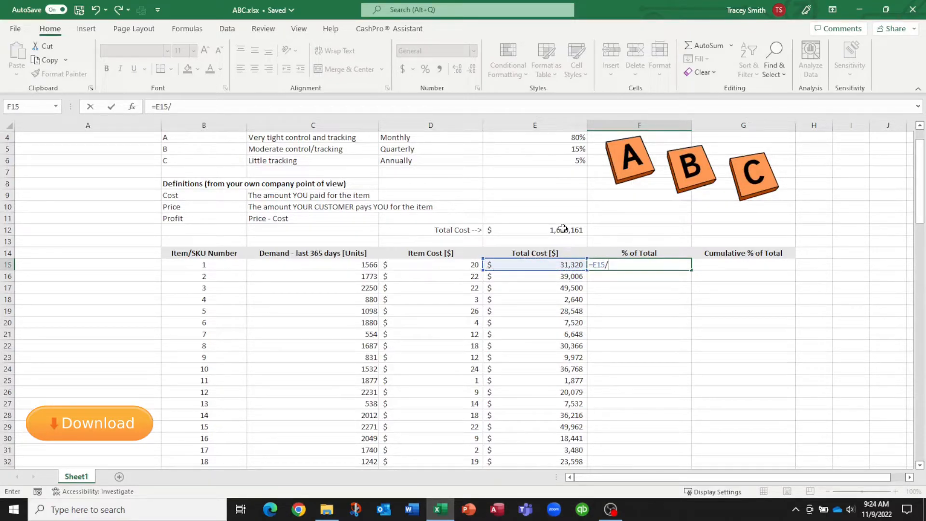
{"action": "left_click", "coordinate": [534, 229]}
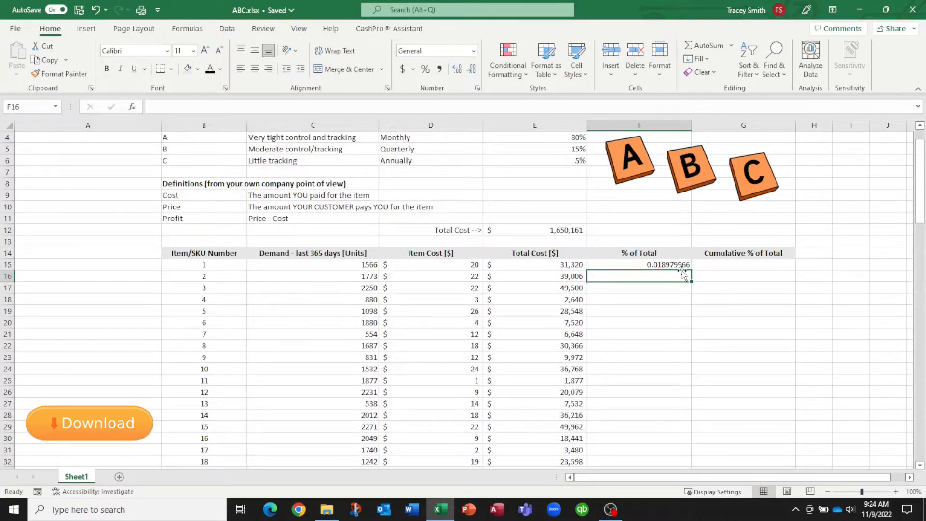
{"action": "left_click", "coordinate": [424, 69]}
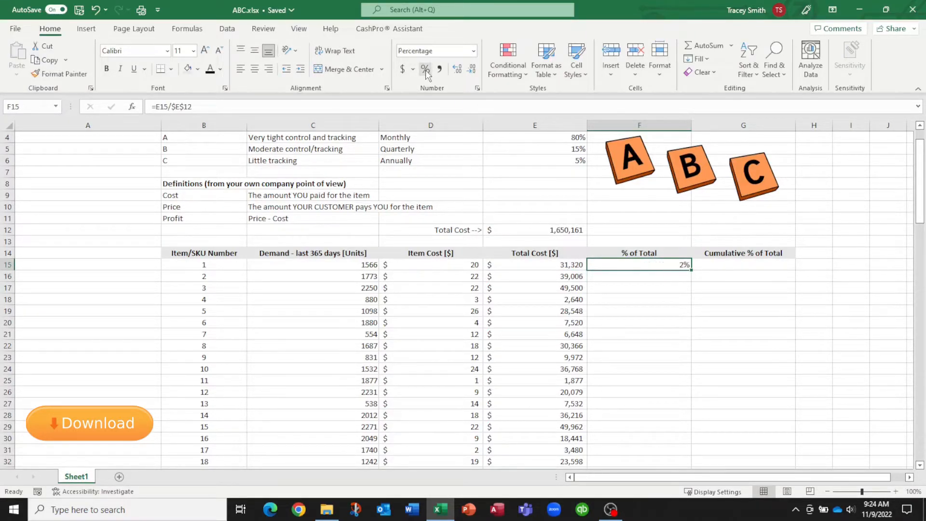
{"action": "left_click", "coordinate": [457, 69]}
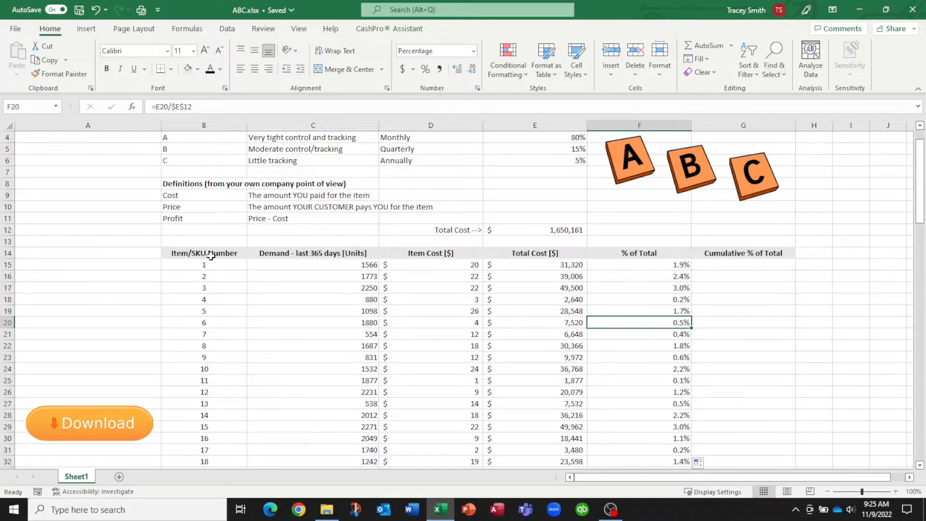
- Sort the whole item table by Total Cost ($) cell values, largest to smallest
{"action": "left_click", "coordinate": [204, 253]}
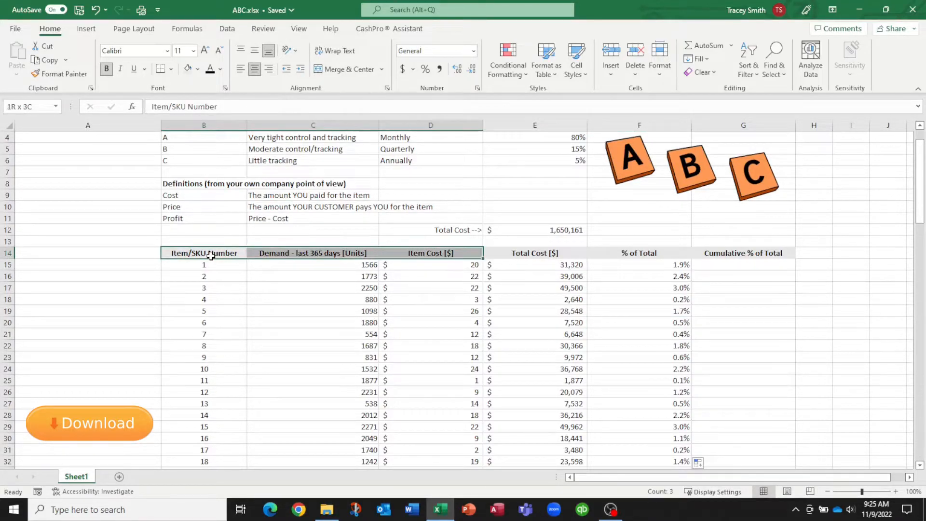
{"action": "scroll", "scroll_direction": "down", "scroll_amount": 3}
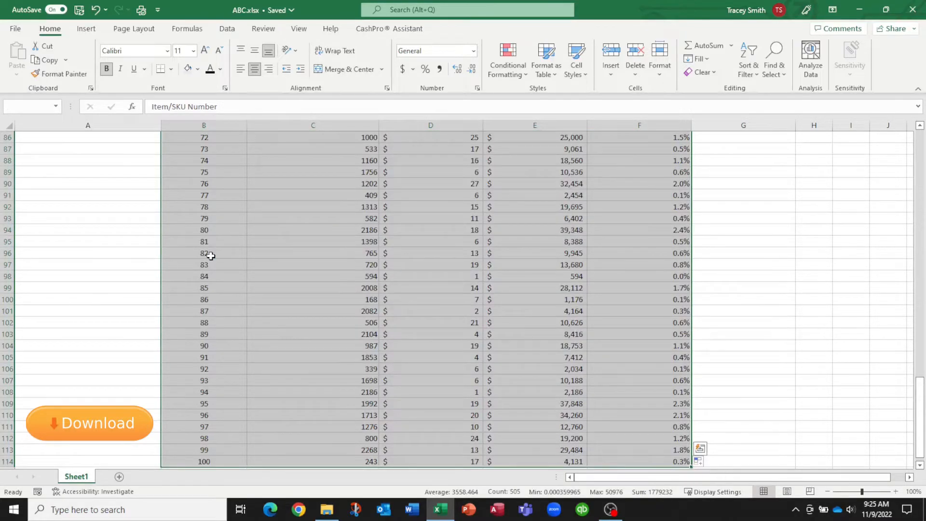
{"action": "left_click", "coordinate": [226, 28]}
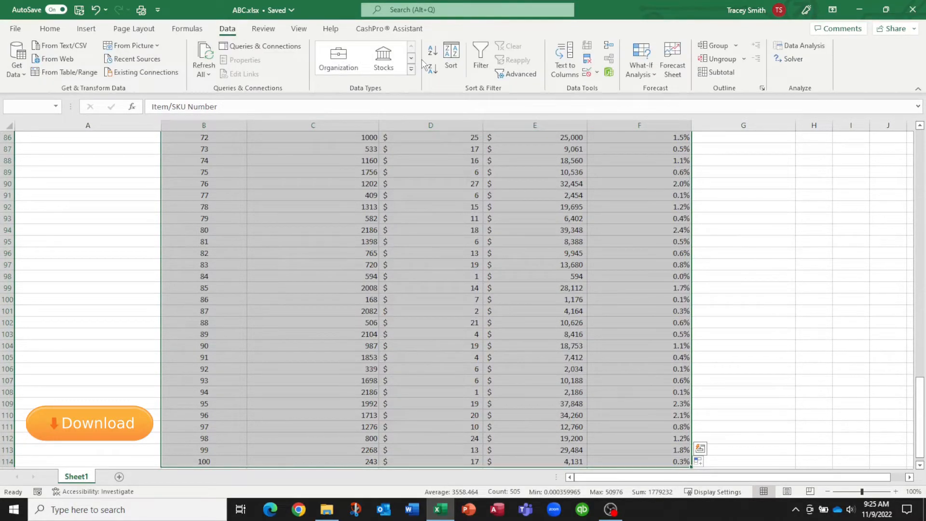
{"action": "left_click", "coordinate": [450, 56]}
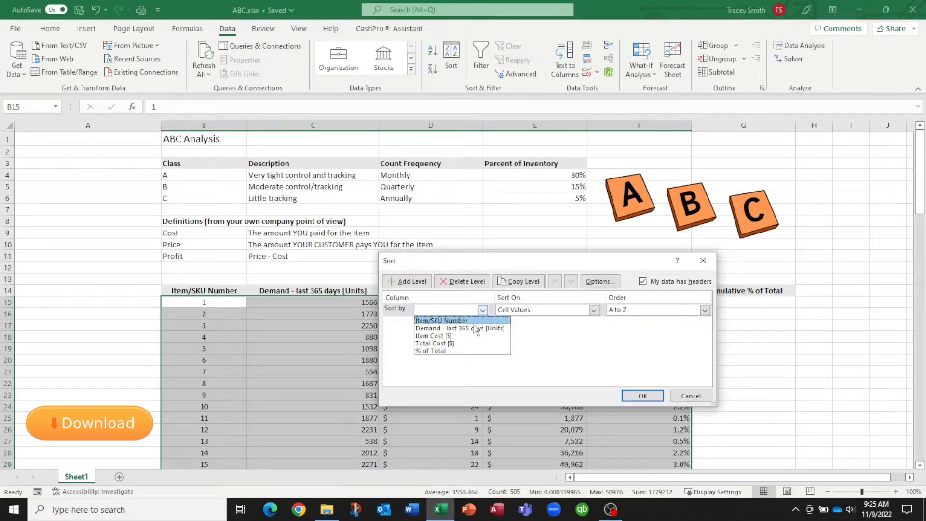
{"action": "left_click", "coordinate": [435, 344]}
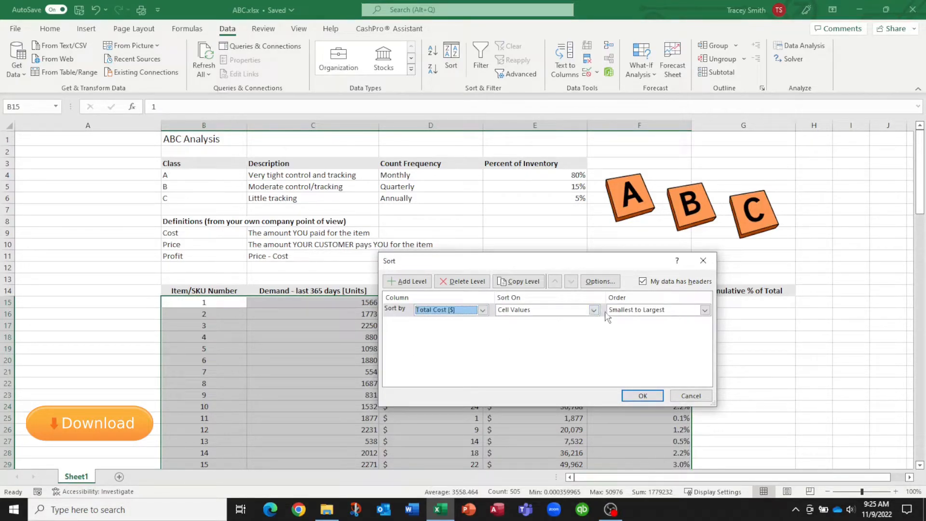
{"action": "left_click", "coordinate": [704, 309]}
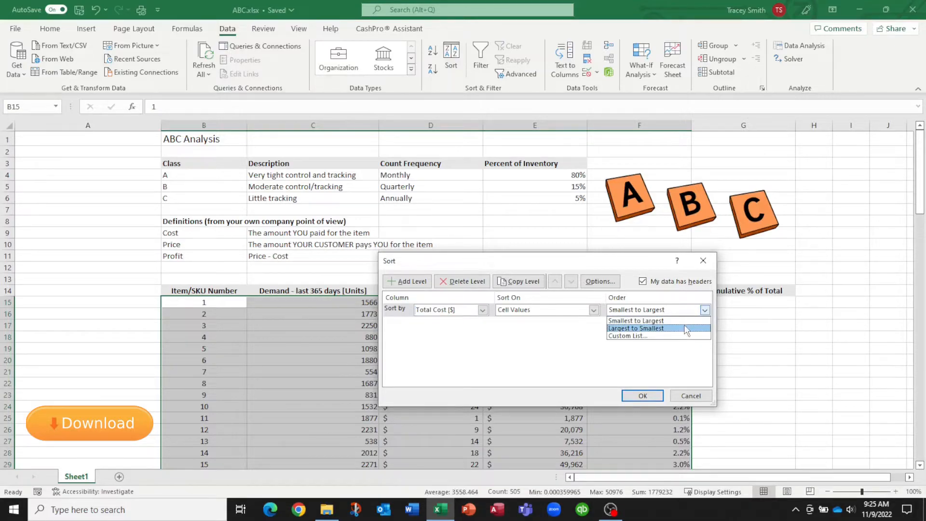
{"action": "left_click", "coordinate": [642, 396]}
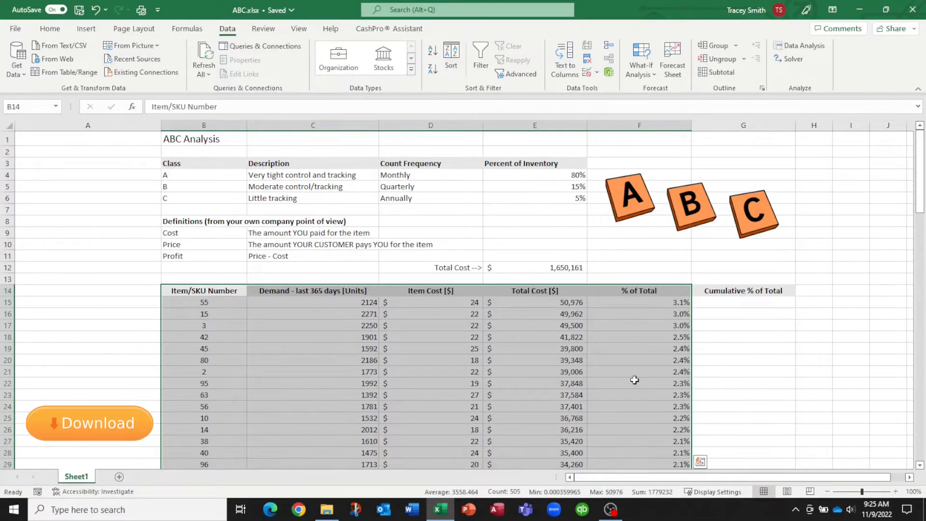
{"action": "left_click", "coordinate": [638, 302]}
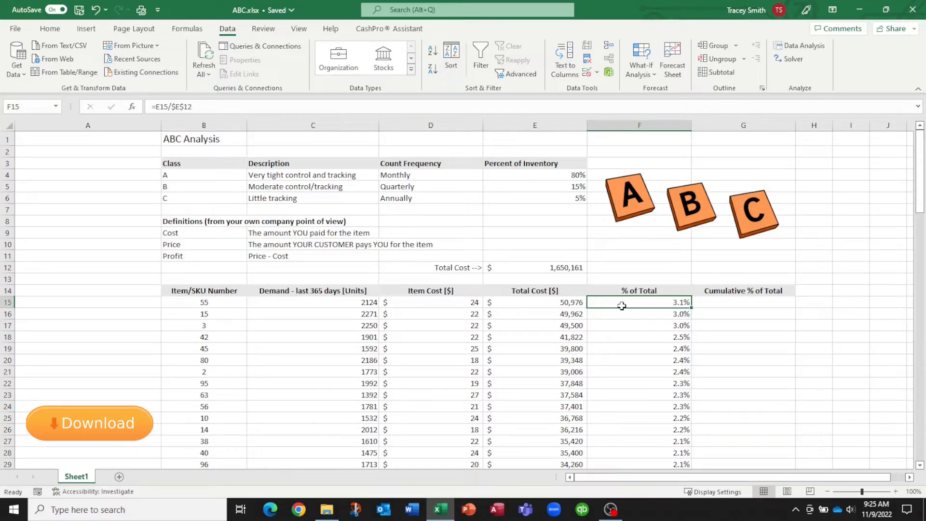
- Enter the running-sum formula =SUM($F$15:F15) in G15 and copy it down column G
{"action": "left_click", "coordinate": [743, 302]}
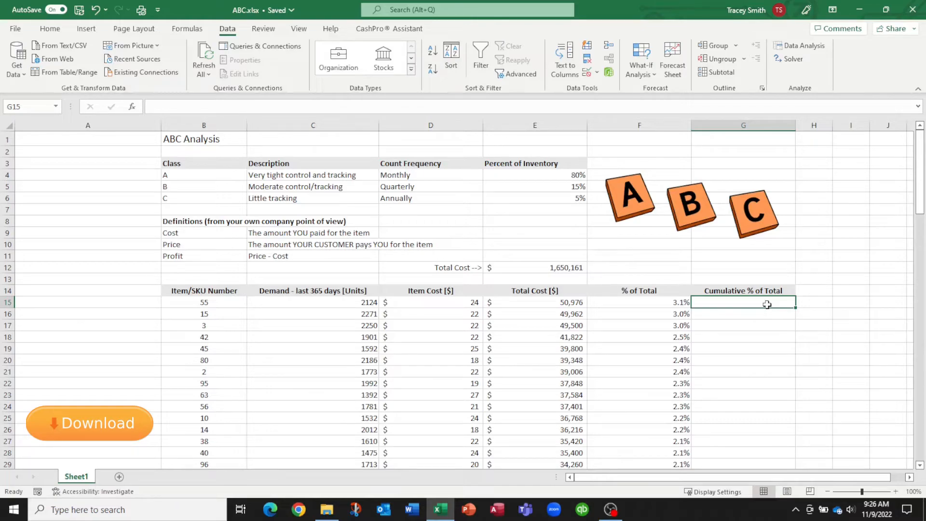
{"action": "type", "text": "=sum"}
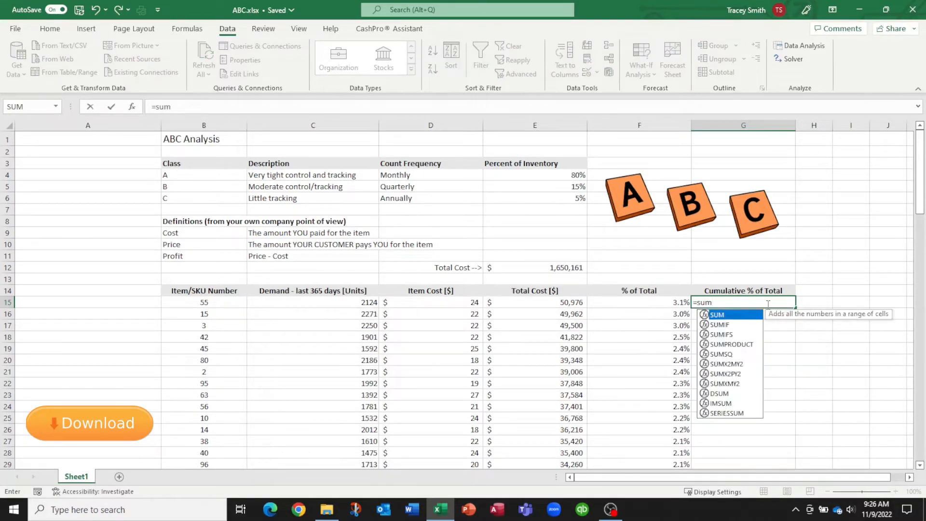
{"action": "type", "text": "("}
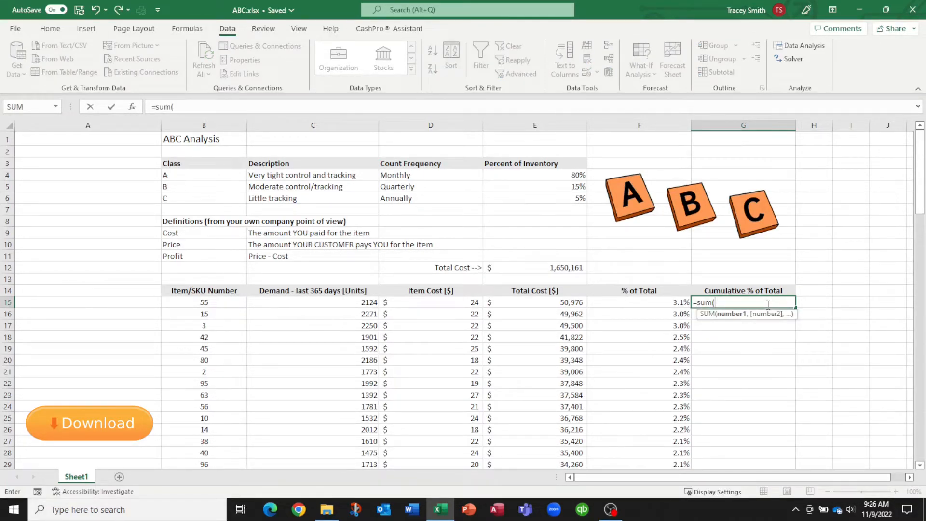
{"action": "type", "text": "F15:"}
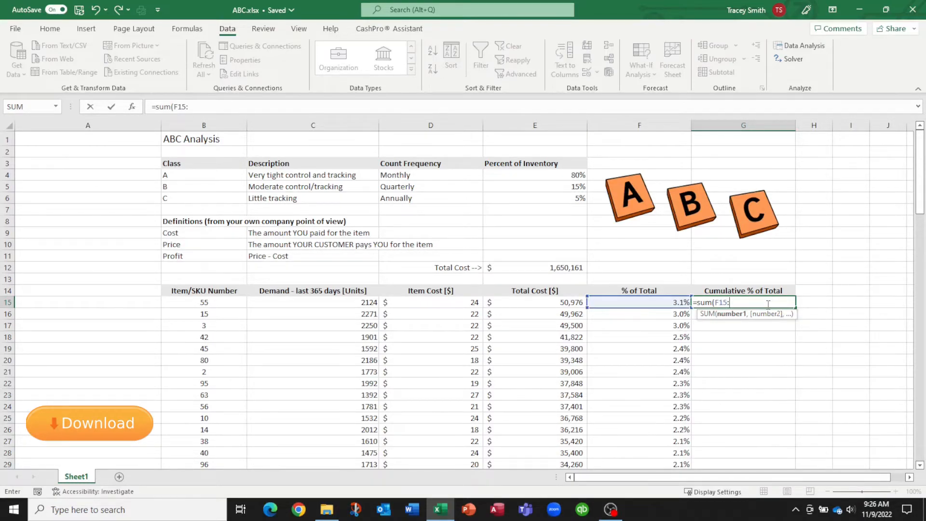
{"action": "type", "text": "f15)"}
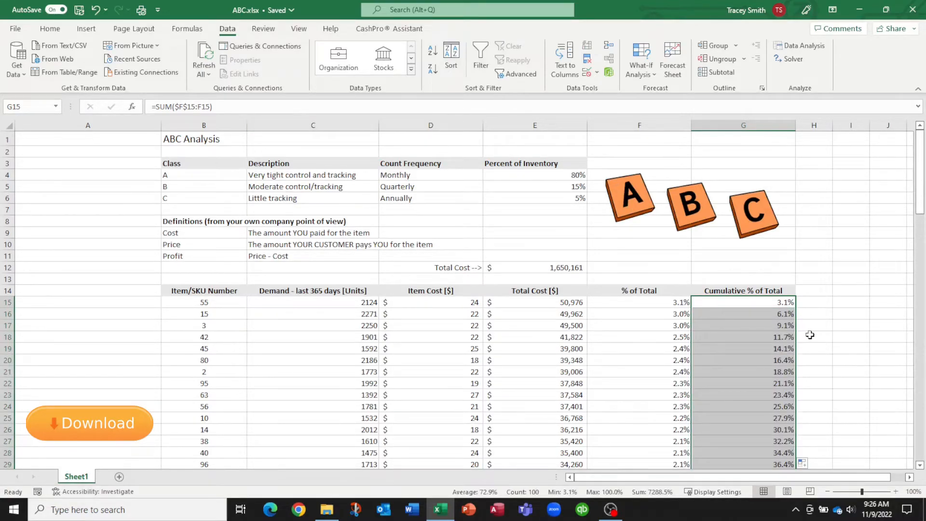
{"action": "left_click", "coordinate": [743, 302]}
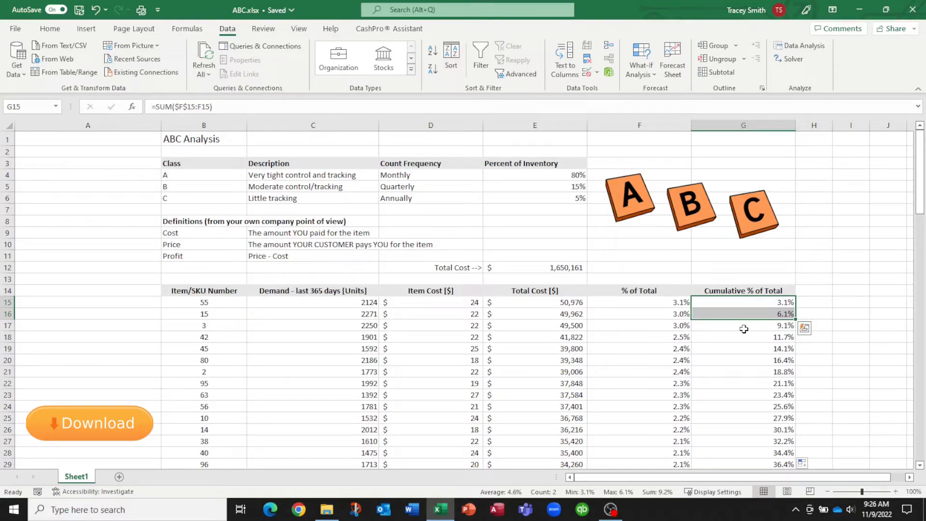
- Check the running sums and locate the row where cumulative share passes 80%
{"action": "left_click", "coordinate": [742, 325]}
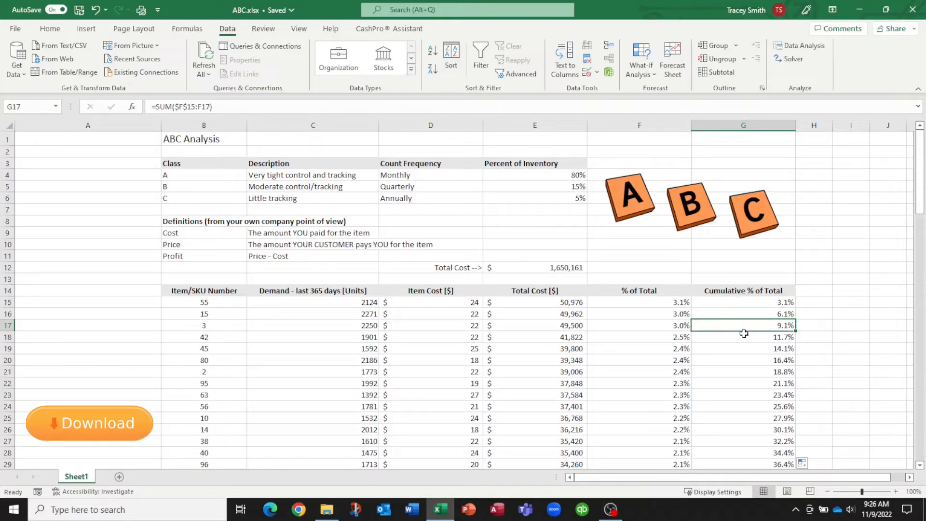
{"action": "scroll", "scroll_direction": "down", "scroll_amount": 3}
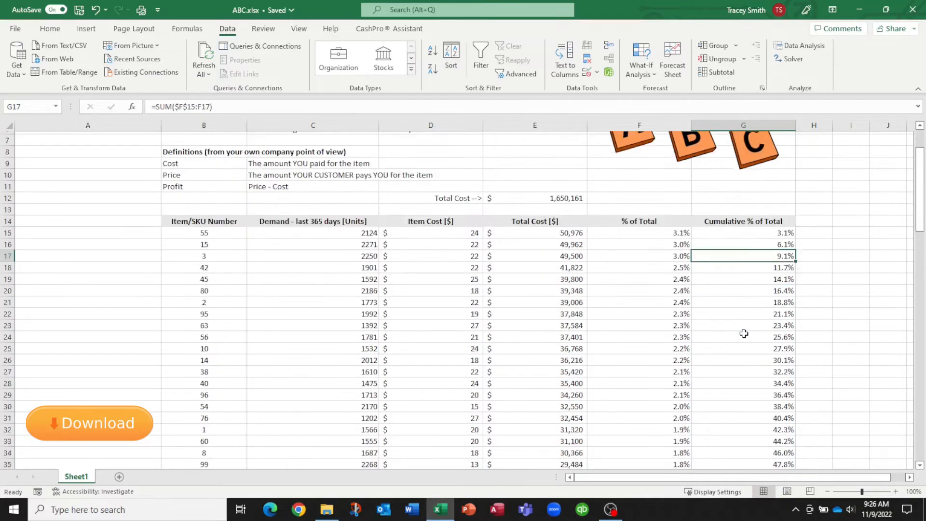
{"action": "scroll", "scroll_direction": "down", "scroll_amount": 3}
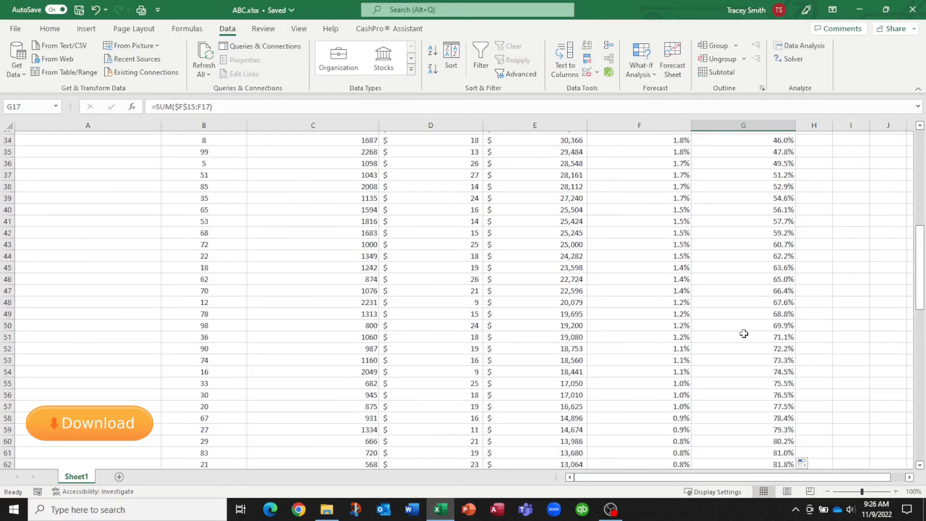
{"action": "scroll", "scroll_direction": "down", "scroll_amount": 3}
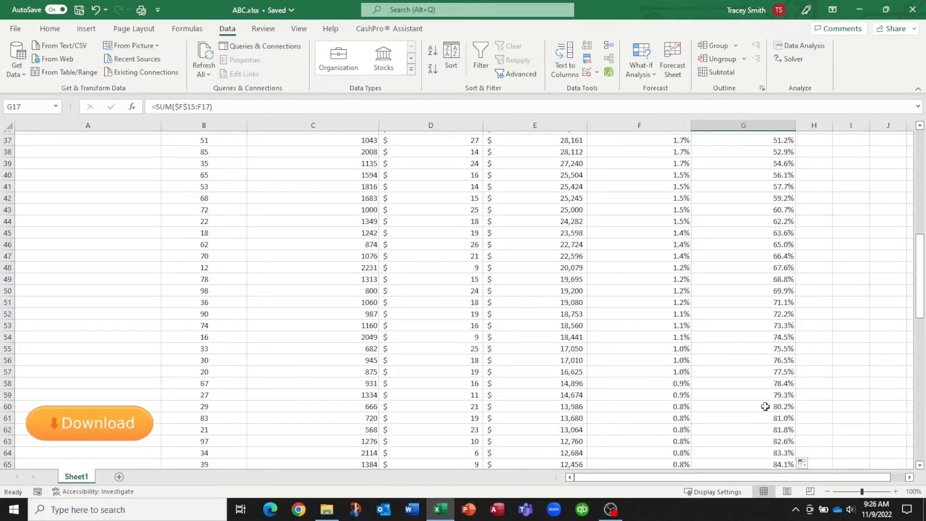
{"action": "left_click", "coordinate": [743, 406]}
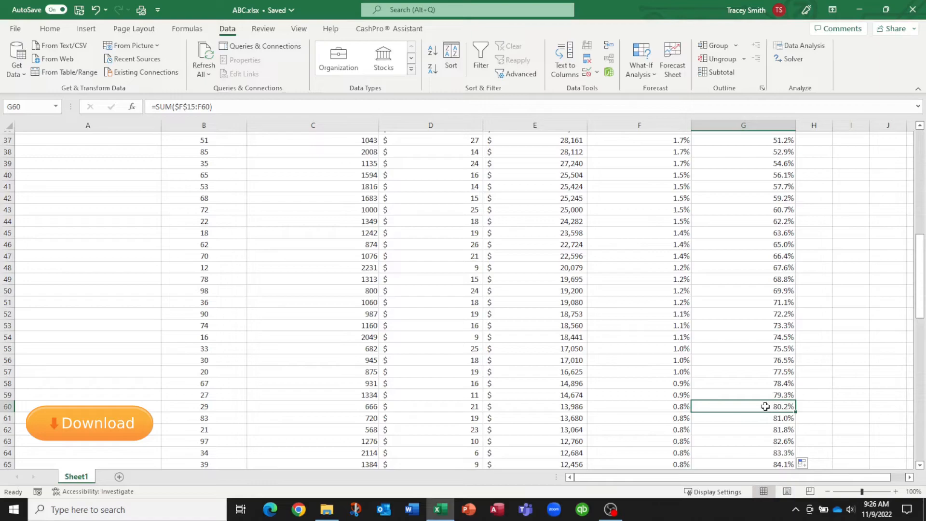
{"action": "left_click", "coordinate": [813, 406]}
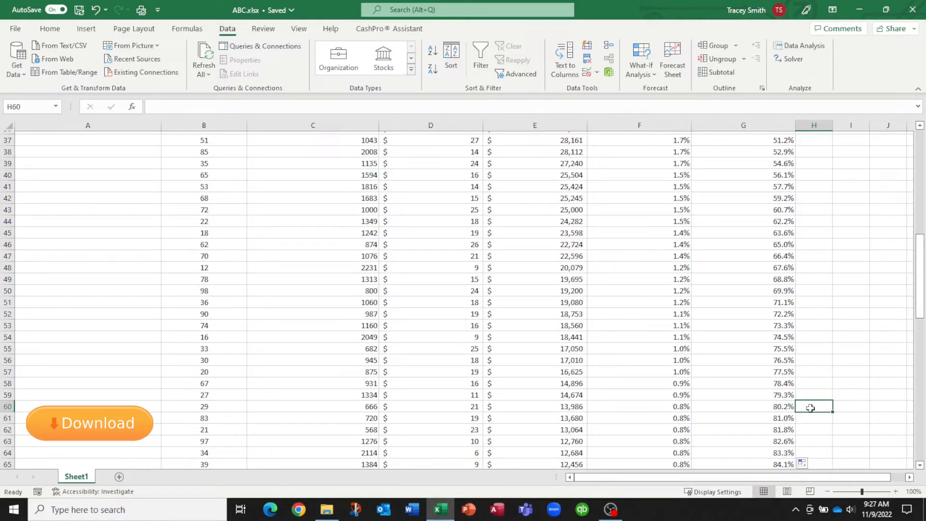
- Label items Class A up to 80.2% cumulative and Class B up to 95.1%
{"action": "type", "text": "A"}
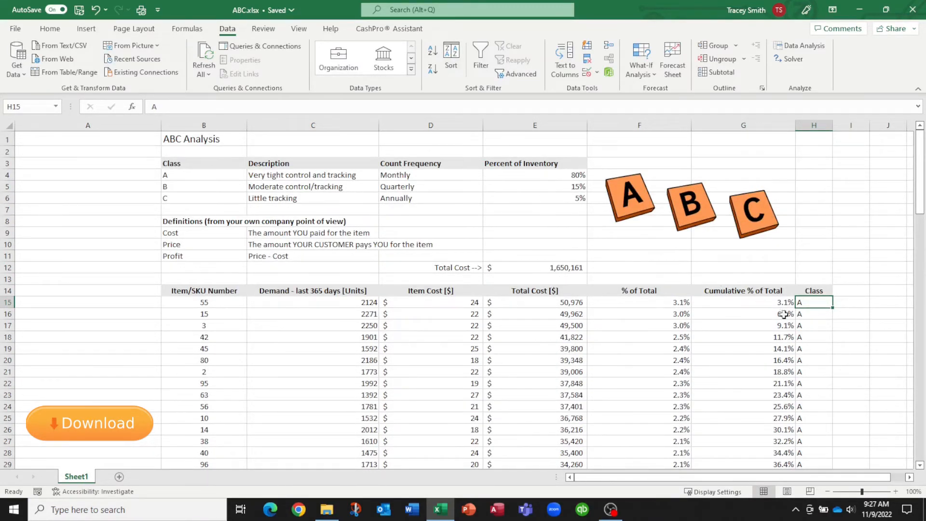
{"action": "scroll", "scroll_direction": "down", "scroll_amount": 3}
{"action": "type", "text": "B"}
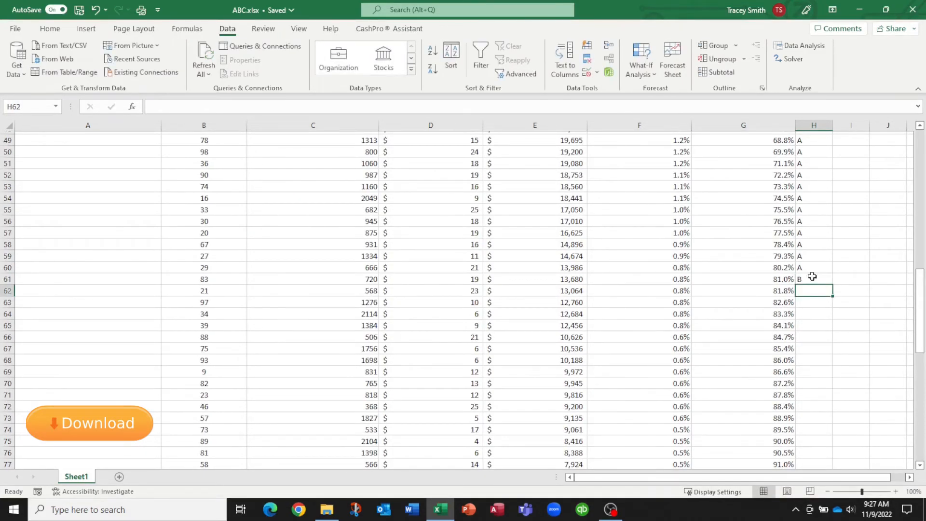
{"action": "left_click", "coordinate": [813, 278]}
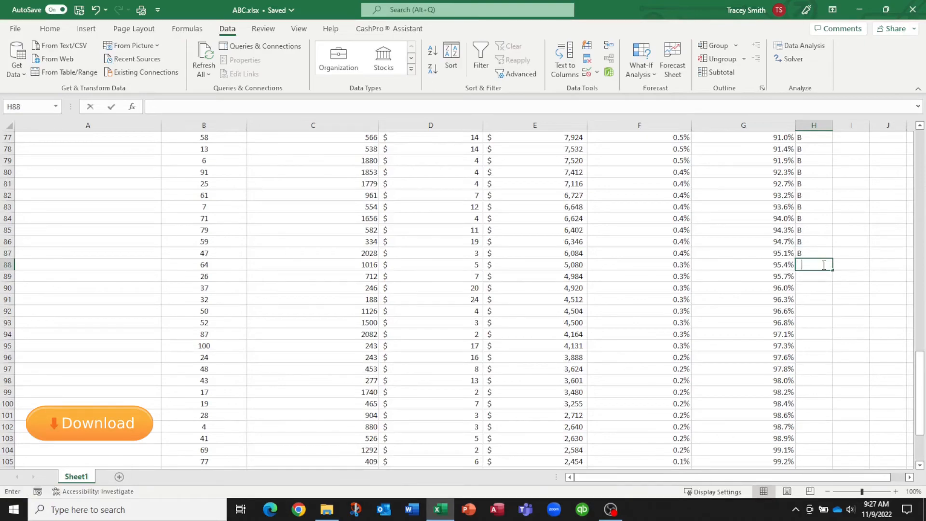
- Label the remaining items Class C and check the class count frequencies
{"action": "type", "text": "C"}
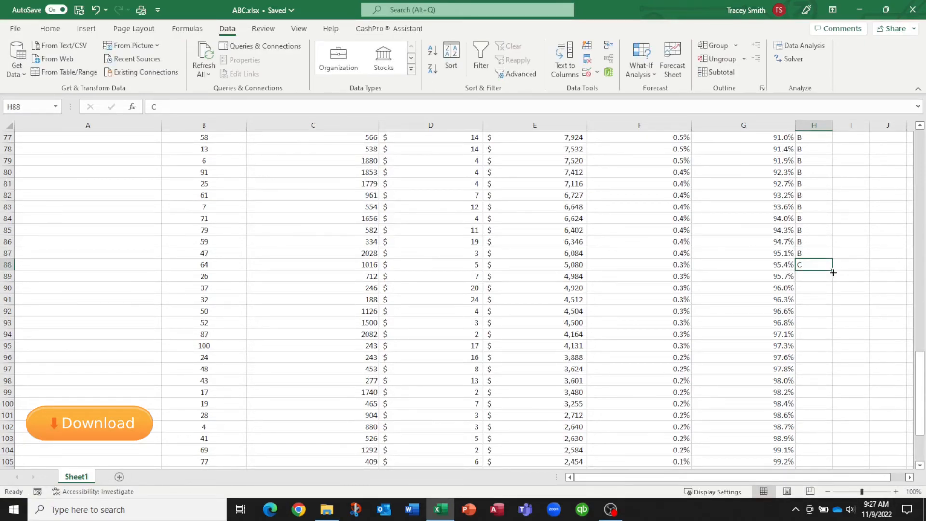
{"action": "left_click_drag", "start_coordinate": [831, 272], "coordinate": [814, 357]}
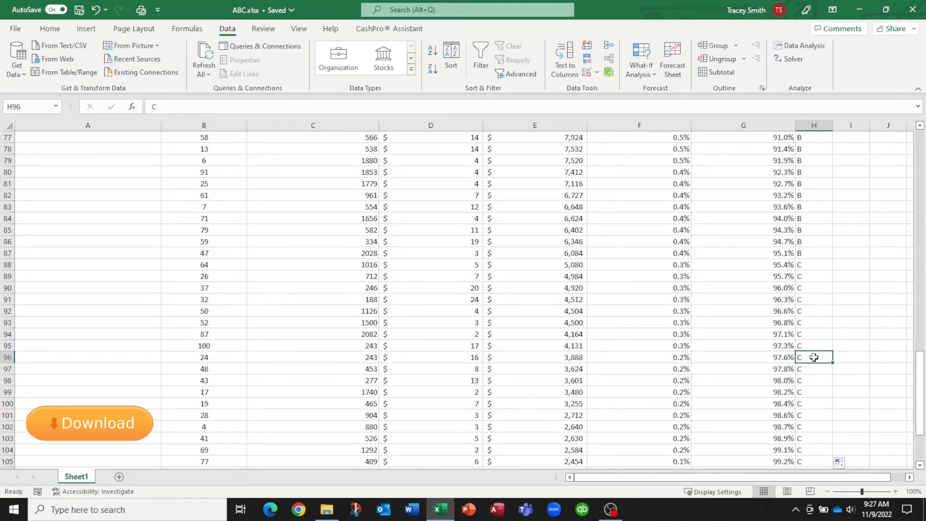
{"action": "scroll", "scroll_direction": "down", "scroll_amount": 3}
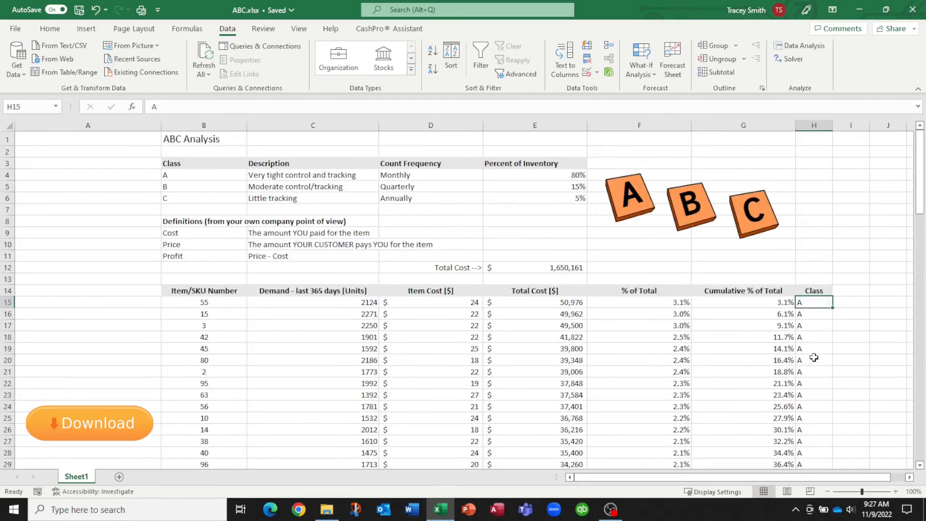
{"action": "left_click", "coordinate": [430, 174]}
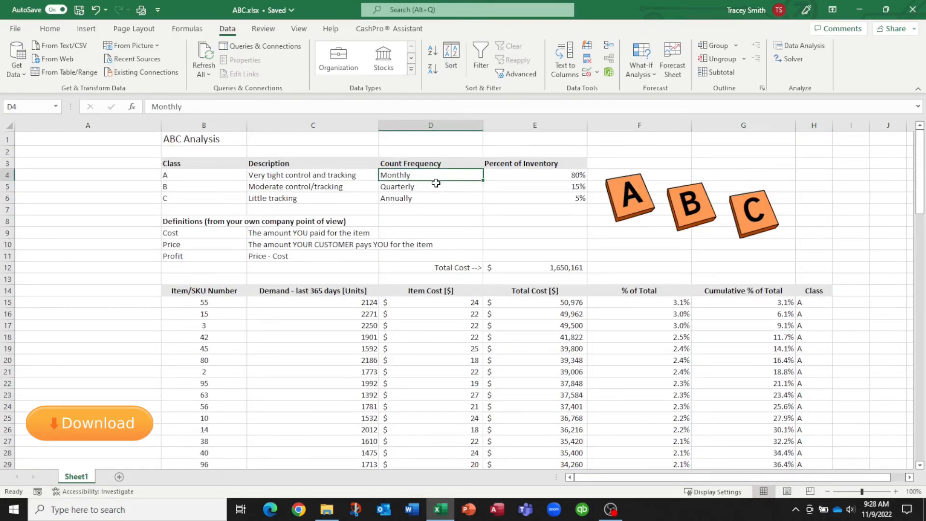